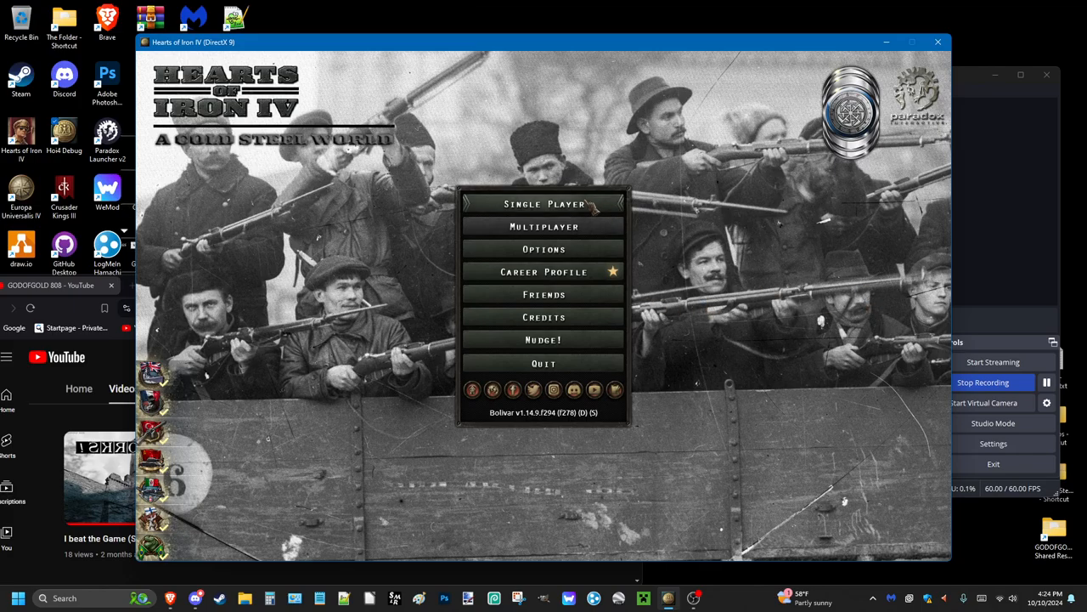
Start a single-player game and choose Germany for the 1930 scenario.
click(544, 204)
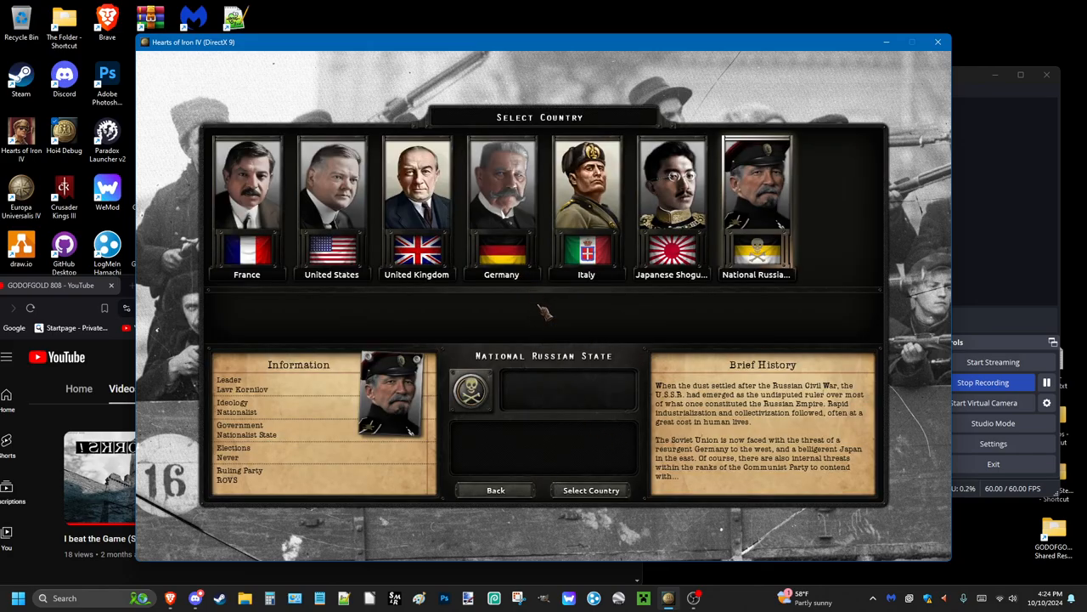
click(501, 195)
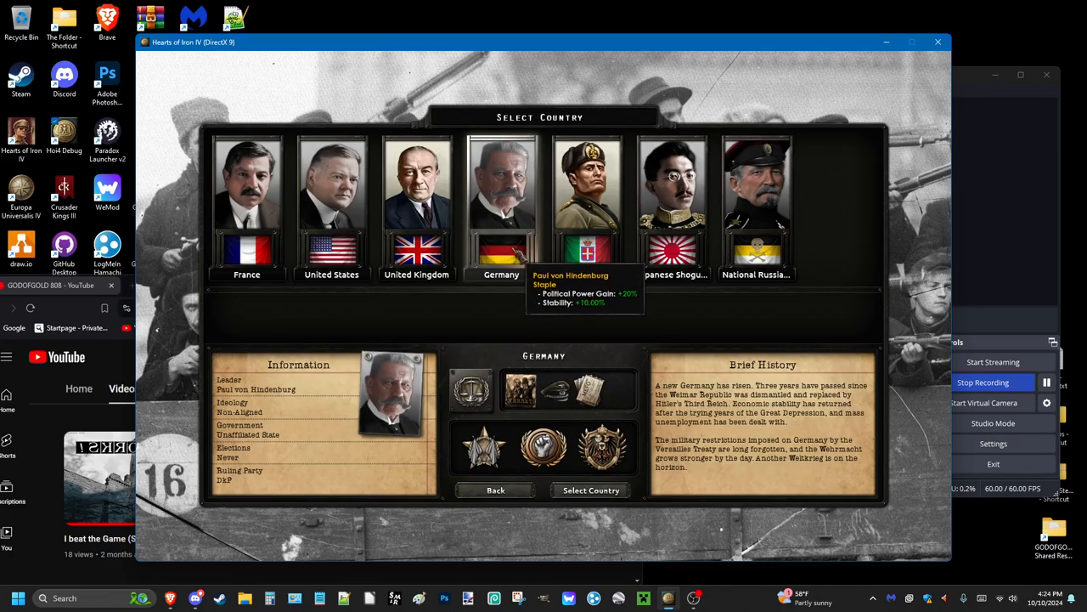
click(591, 489)
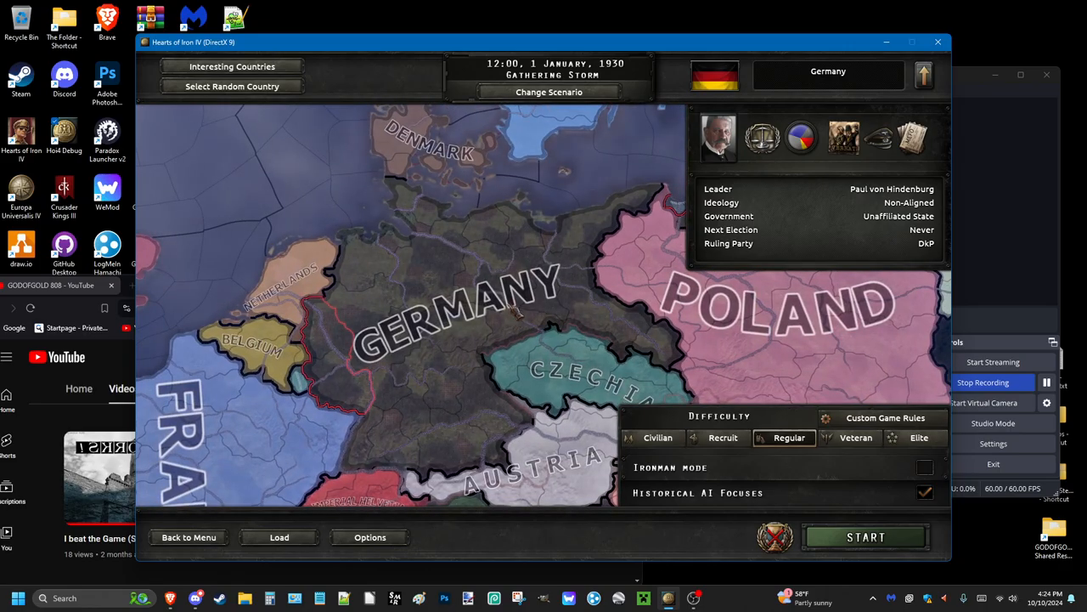
mouse_move(867, 537)
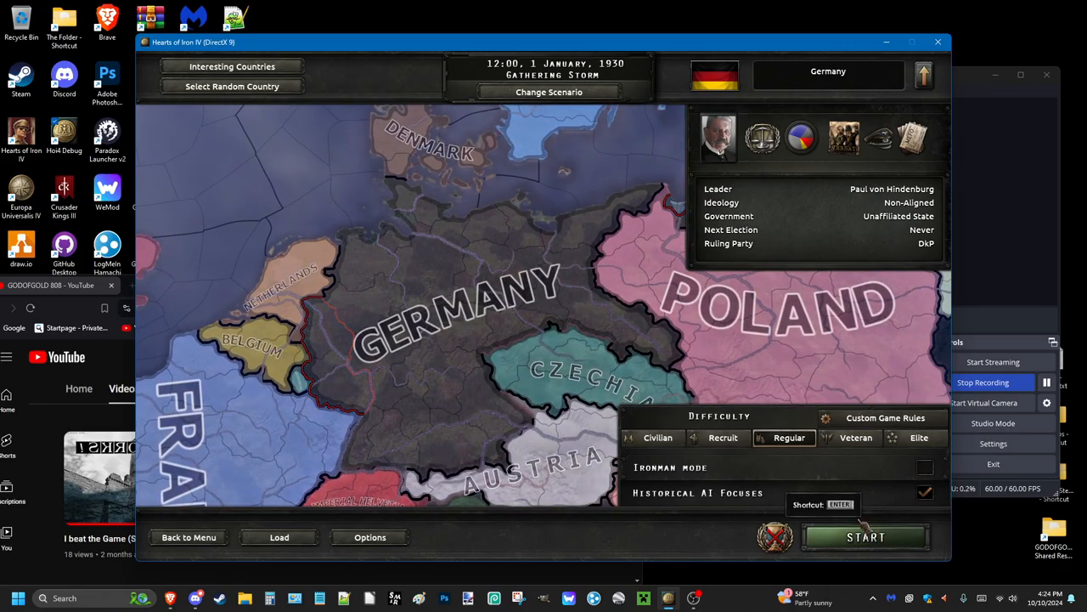
Start the 1930 Germany campaign and bring up the Political panel.
click(874, 537)
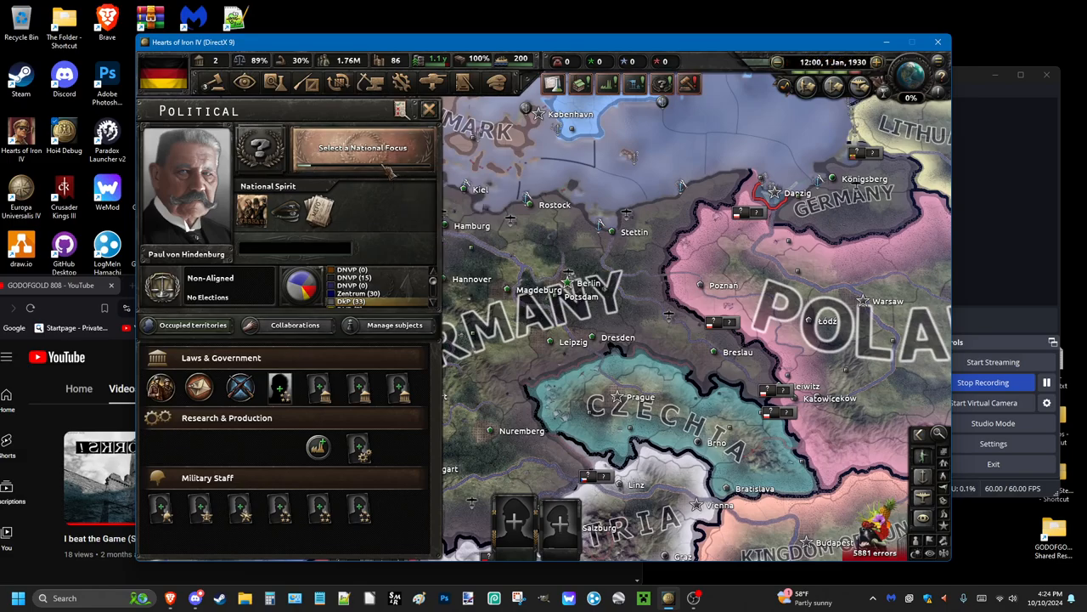
mouse_move(364, 161)
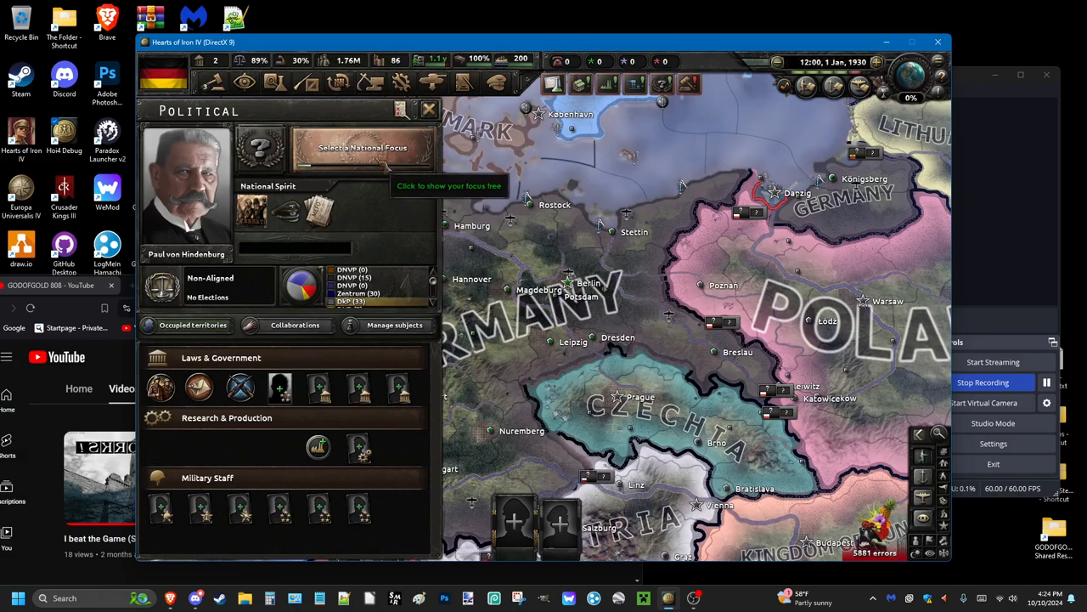
click(364, 146)
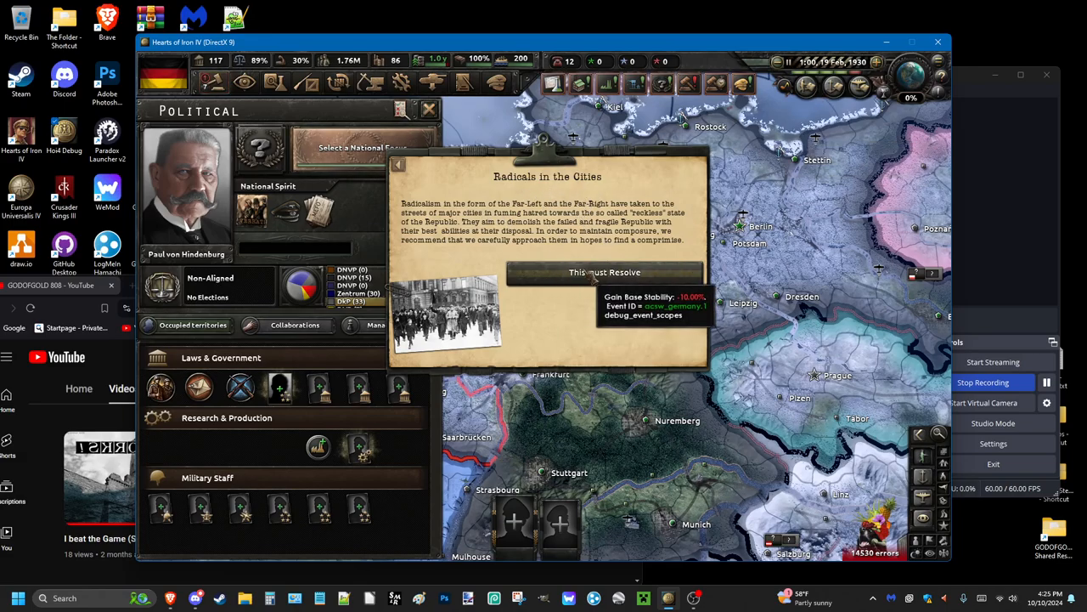
Choose 'This must Resolve' on Radicals in the Cities and begin the Deutsch Staatlichkeit focus.
click(594, 272)
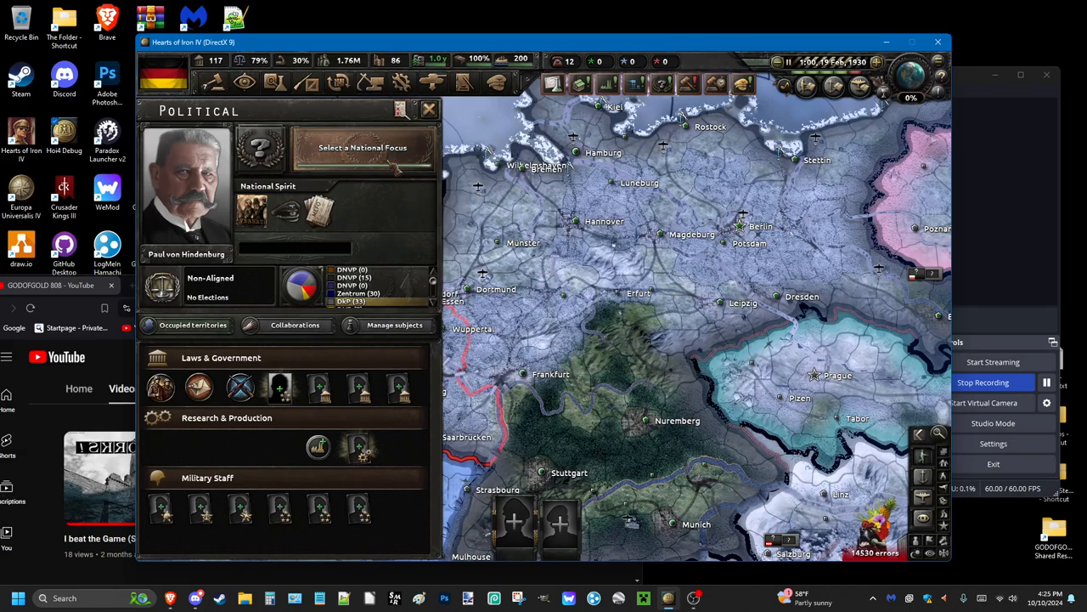
click(364, 147)
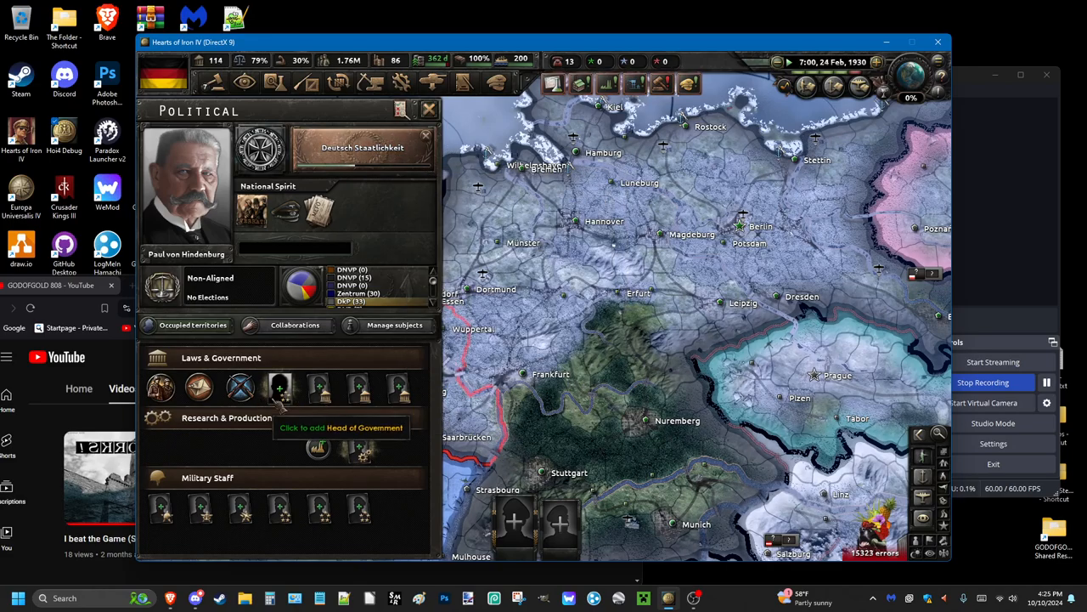
Review the Chief of Navy candidates, then the Head of Government candidates Heydrich and Röhm.
click(278, 388)
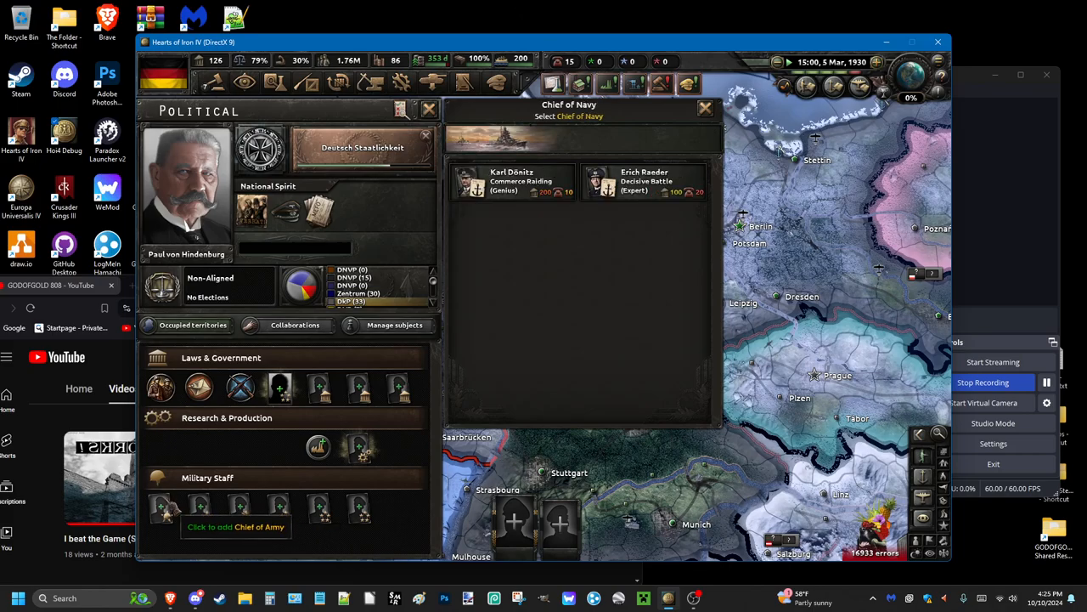
click(278, 388)
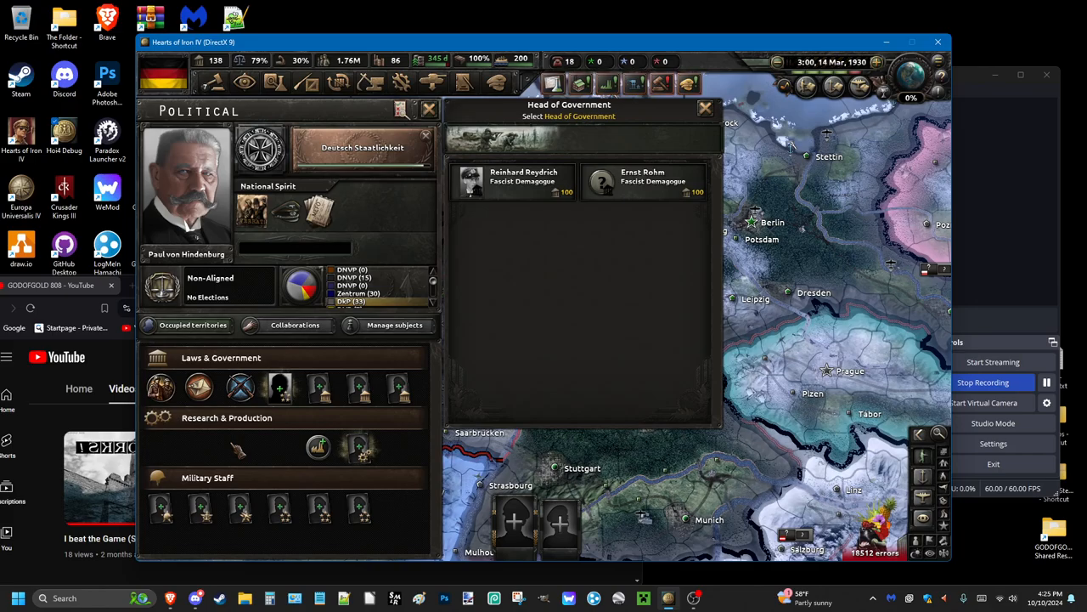
mouse_move(605, 184)
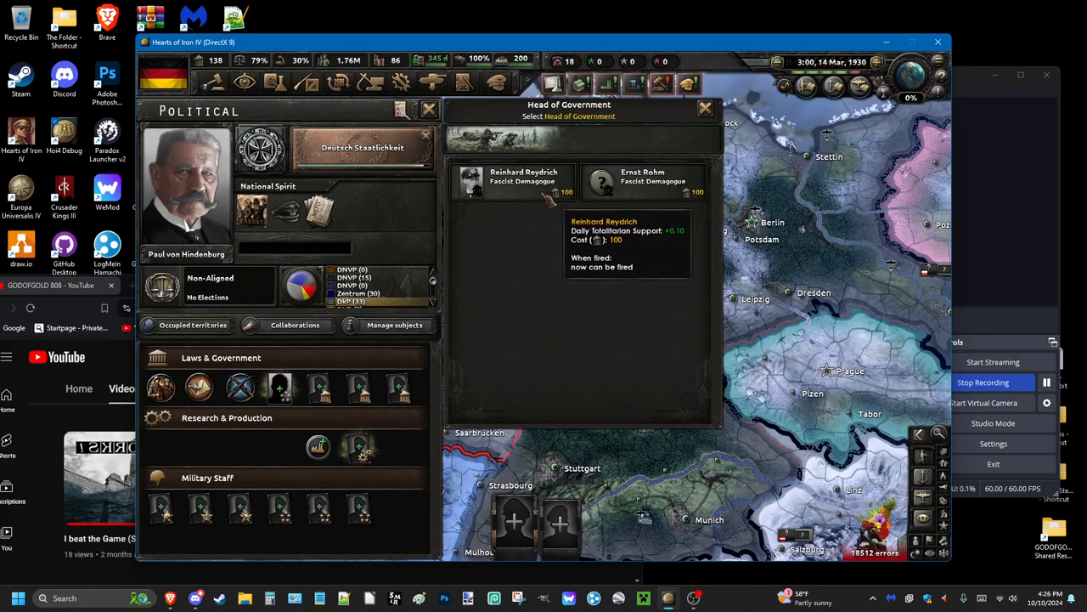
mouse_move(642, 180)
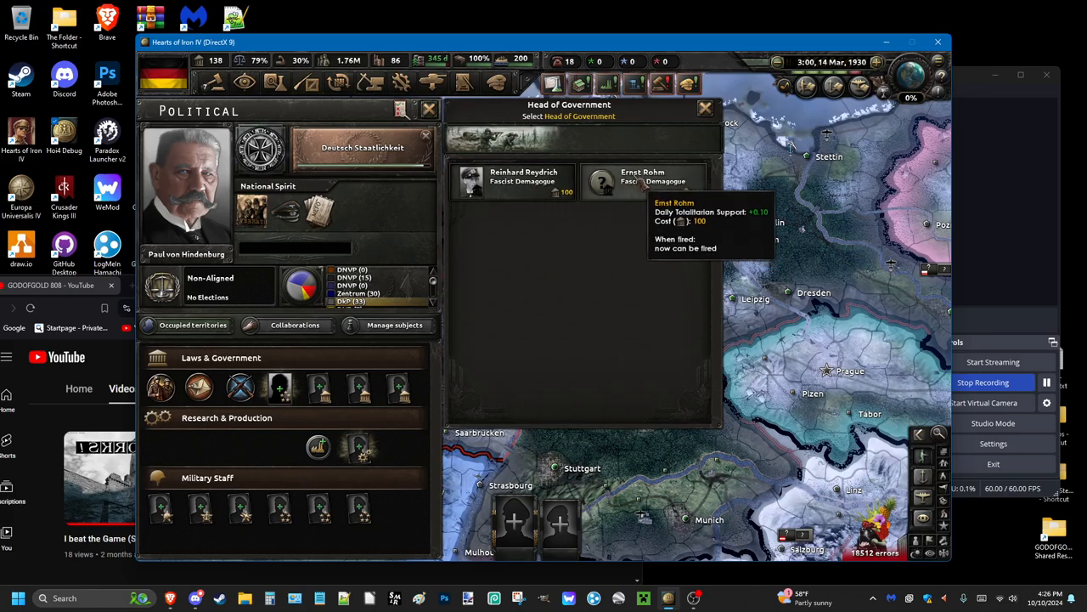
mouse_move(576, 275)
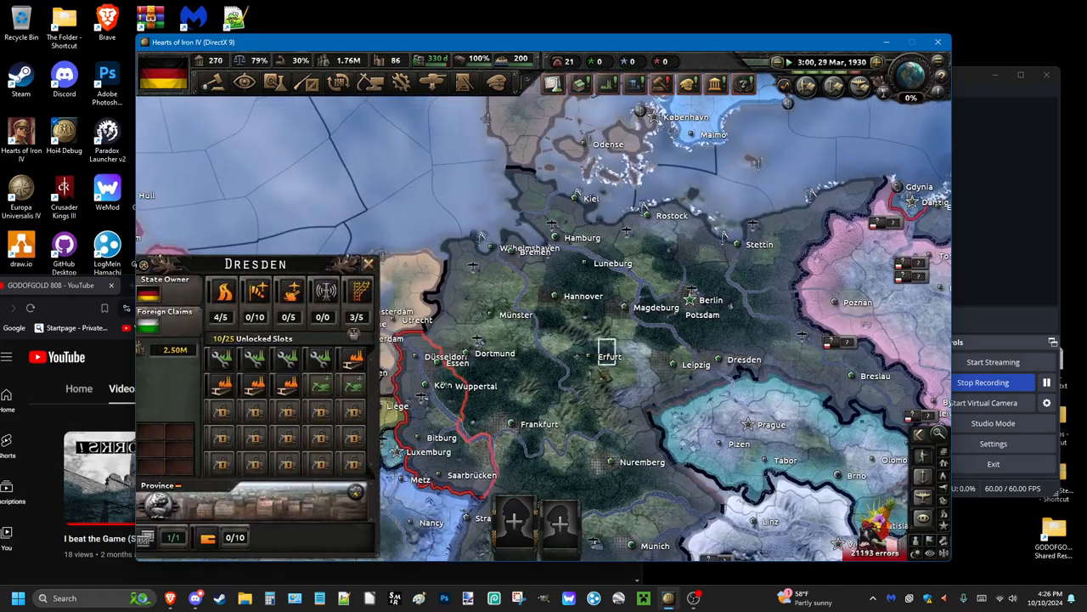
Select the Dresden state on the map to view its details.
click(608, 355)
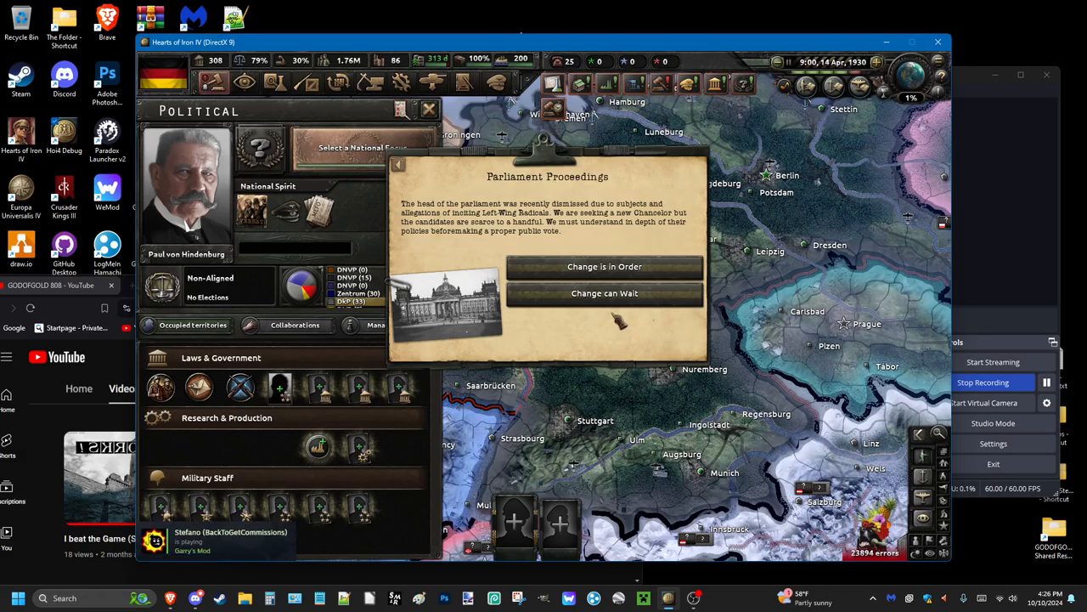
mouse_move(622, 326)
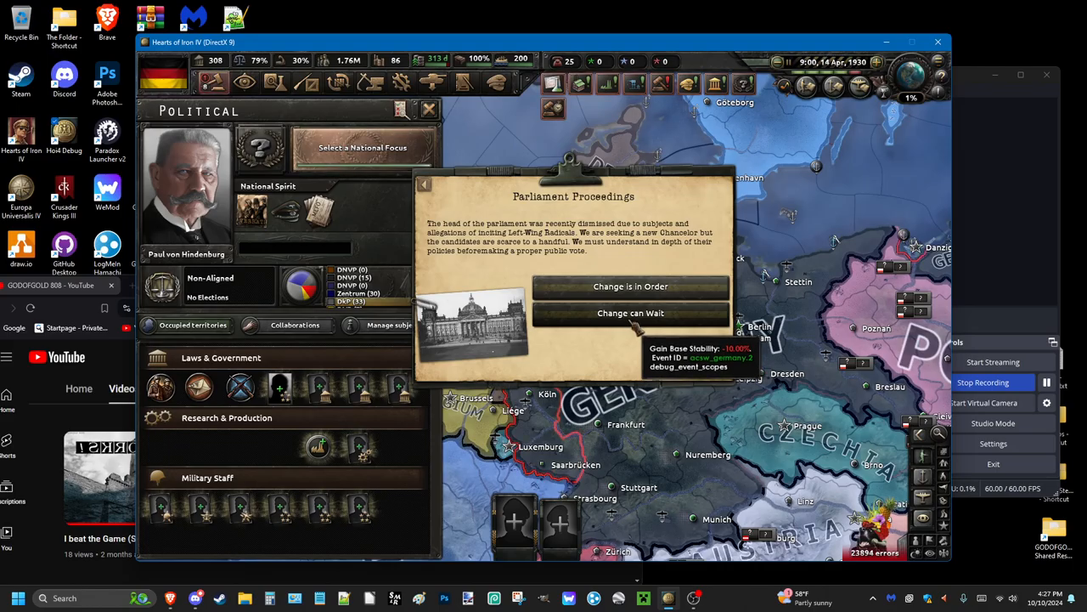
Bring up the Political panel and Germany's focus tree showing Hindenburg's Legacy completed.
click(632, 313)
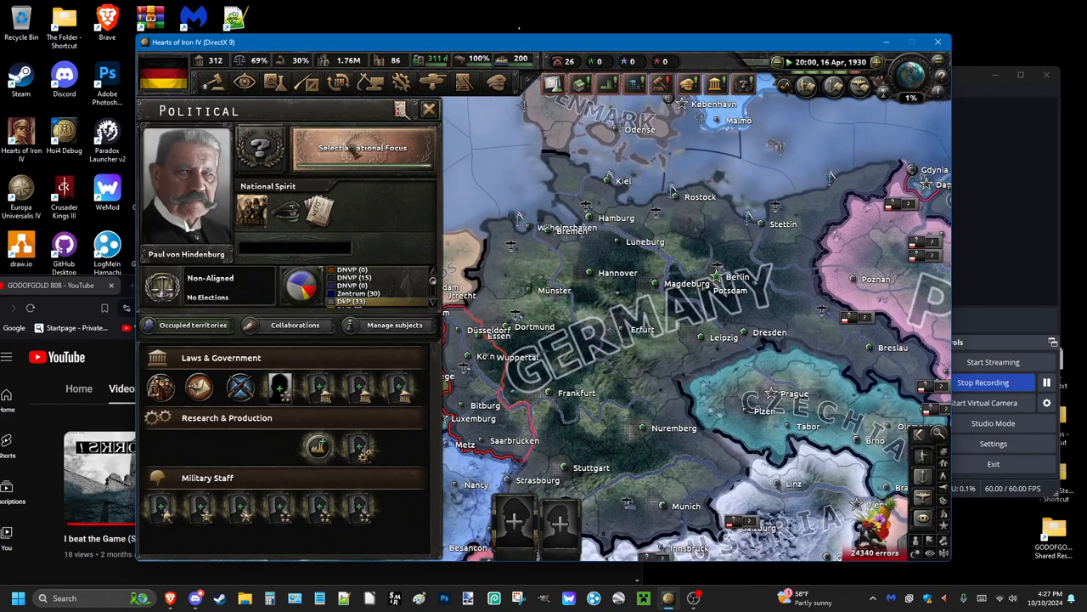
click(364, 147)
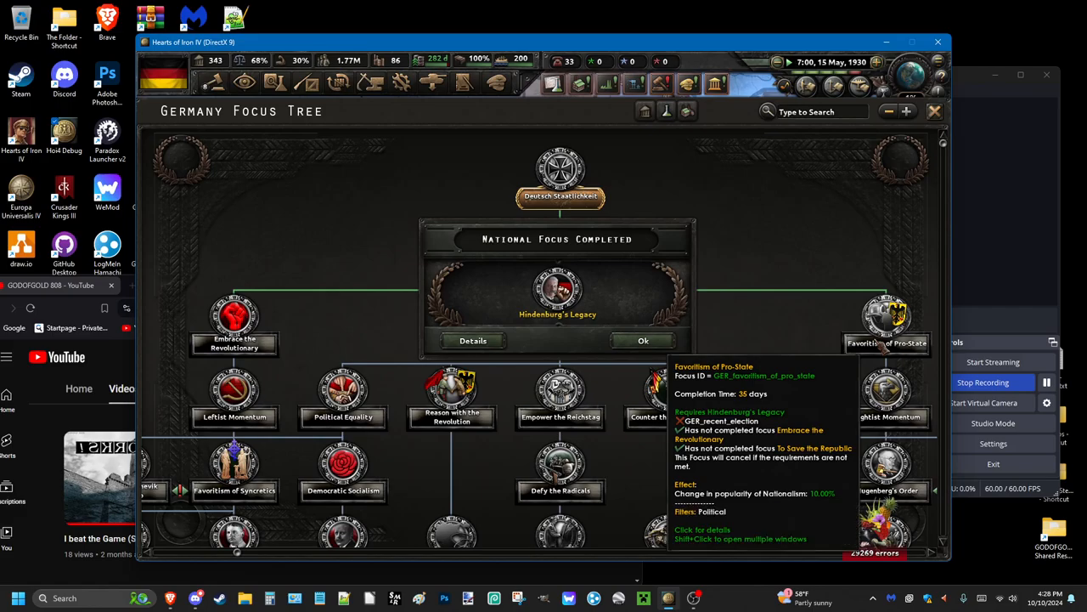
Dismiss the completed Hindenburg's Legacy notice to review To Save the Republic.
click(642, 340)
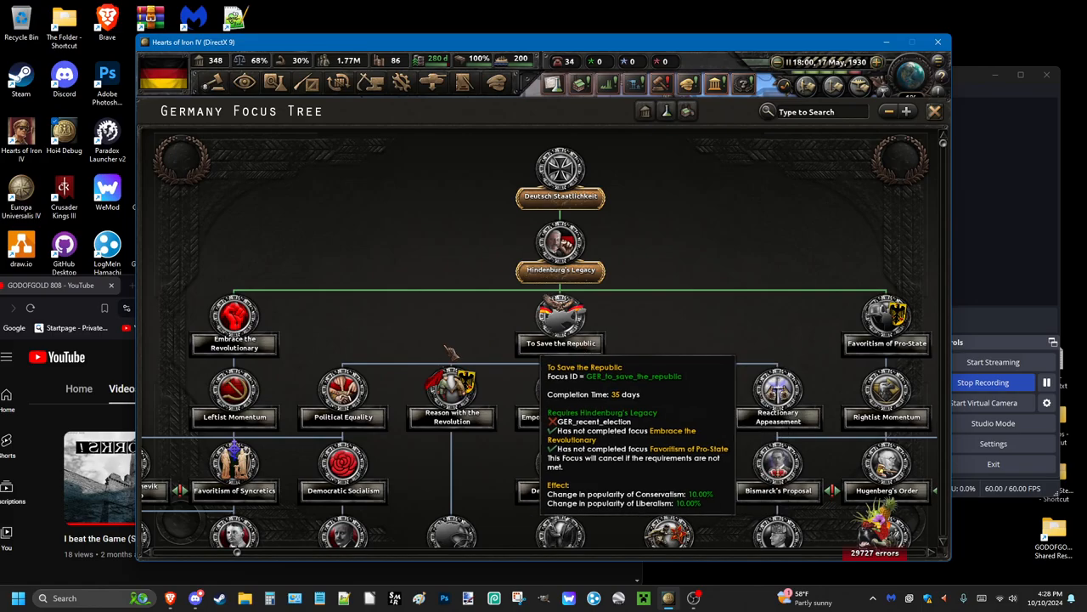
mouse_move(234, 319)
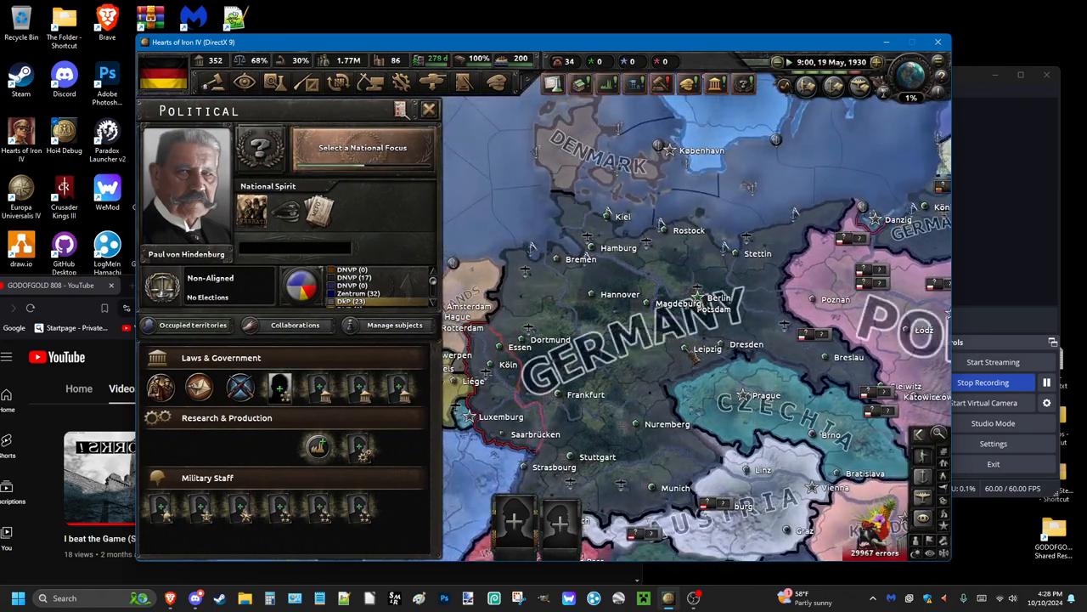
Select the Thüringen state in central Germany to view its state details.
click(708, 347)
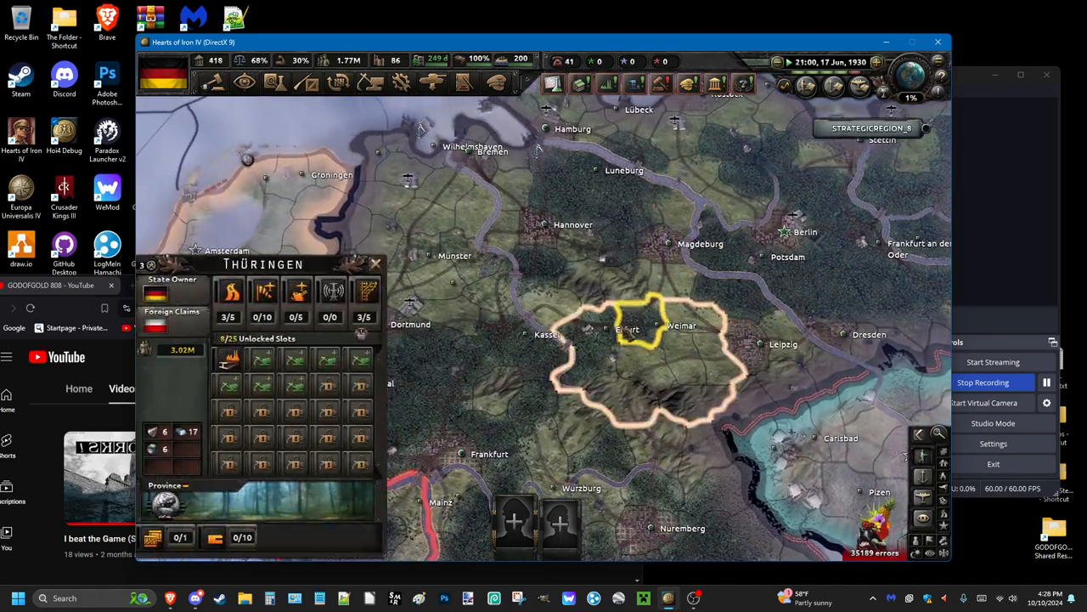
click(760, 343)
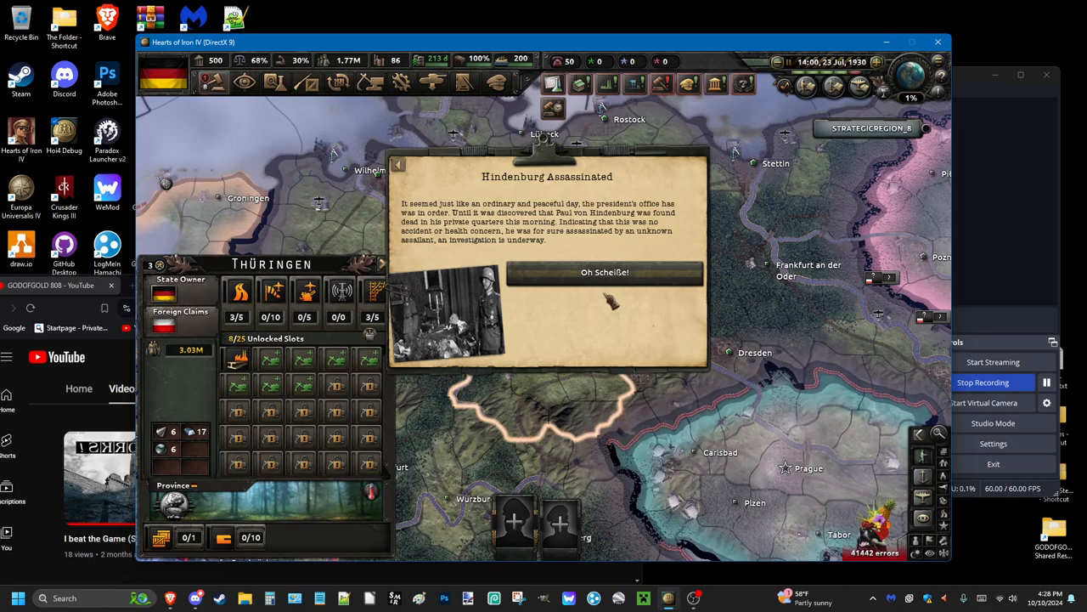
mouse_move(598, 303)
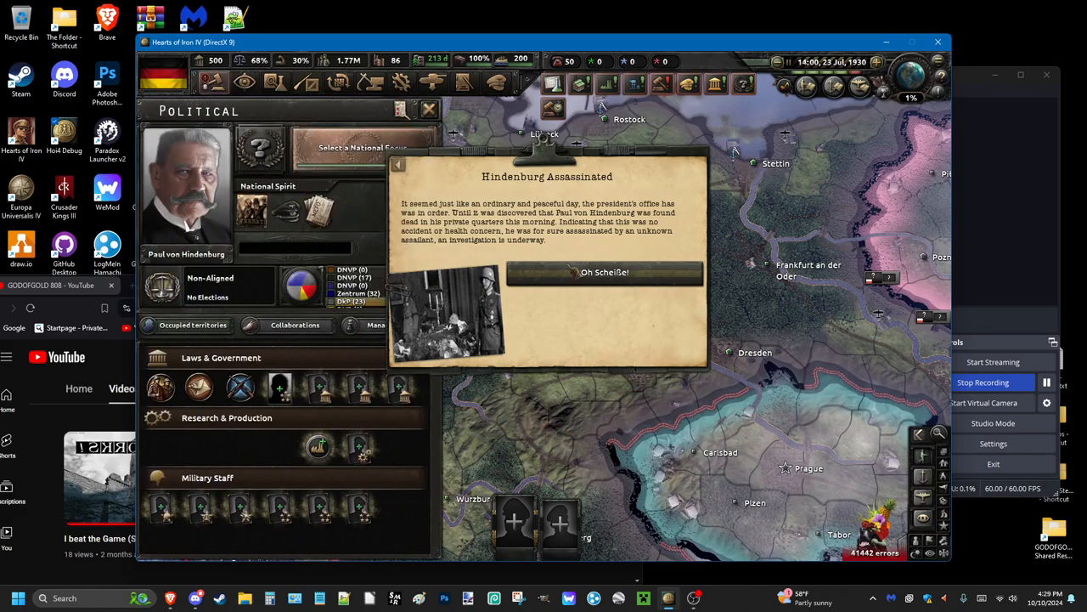
mouse_move(605, 272)
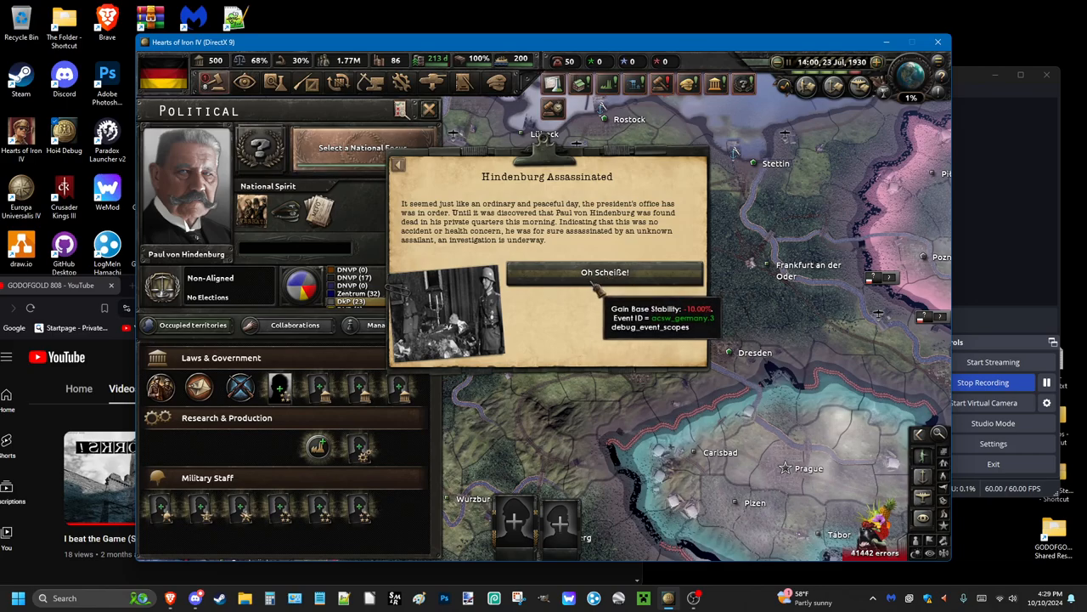
Answer 'Oh Scheiße!' to the Hindenburg Assassinated event.
click(602, 271)
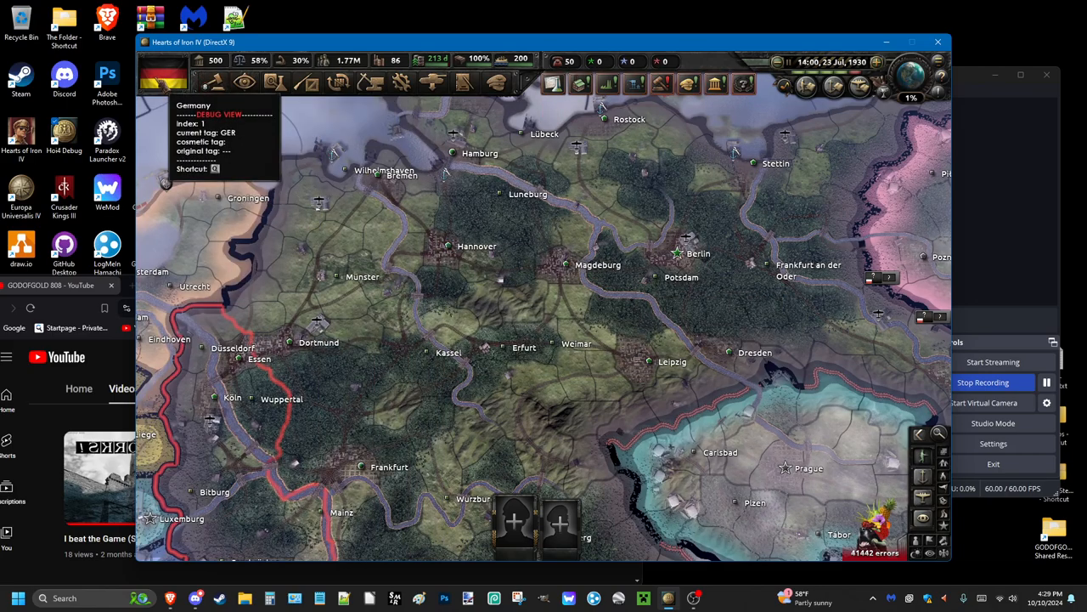
Bring up Germany's focus tree to look over the industry focuses.
click(165, 82)
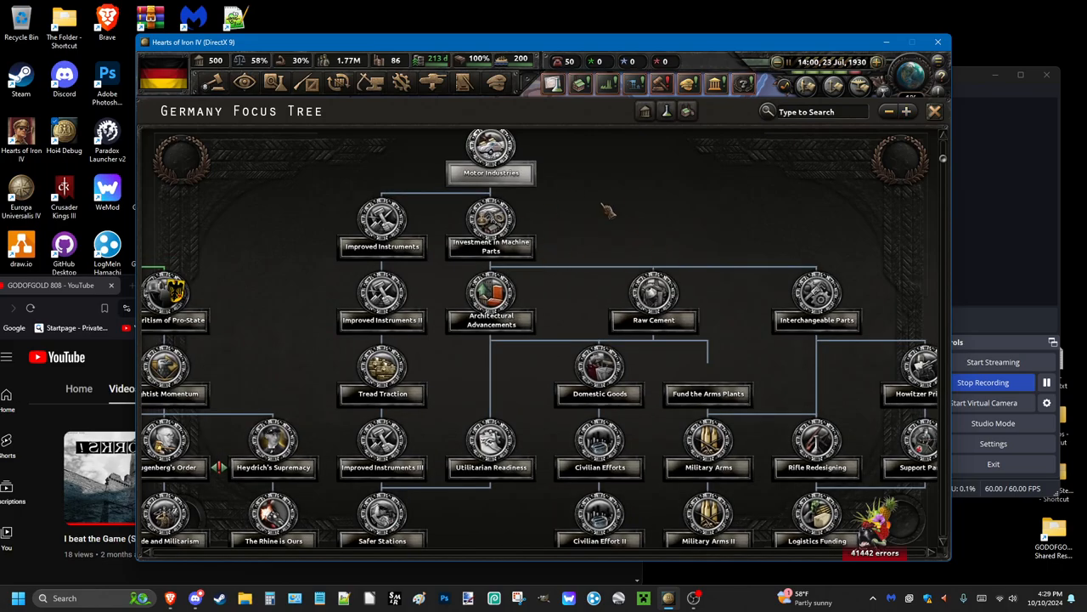
mouse_move(479, 167)
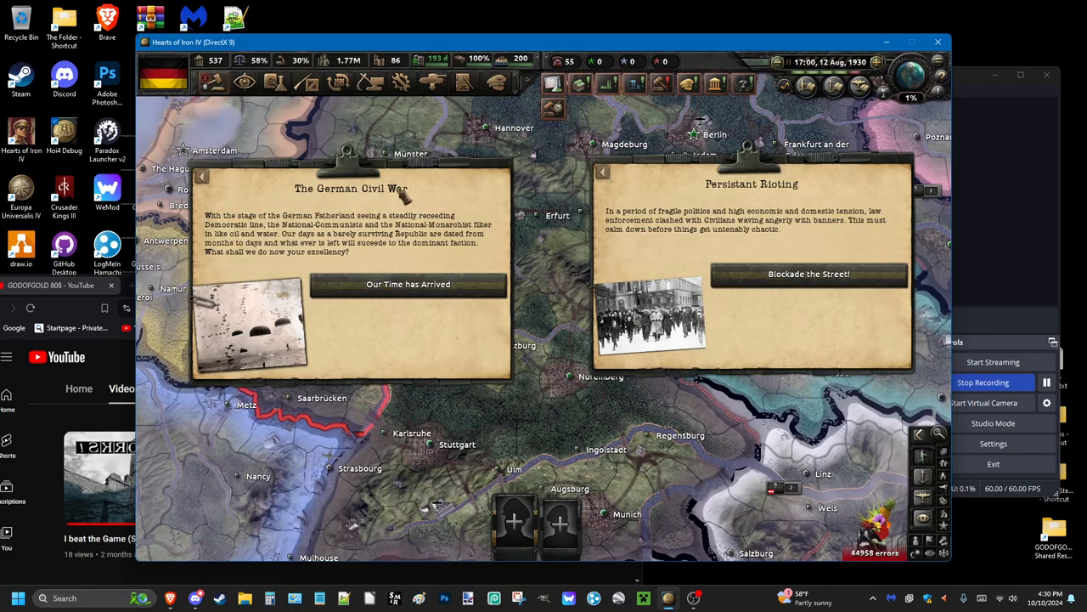
mouse_move(809, 274)
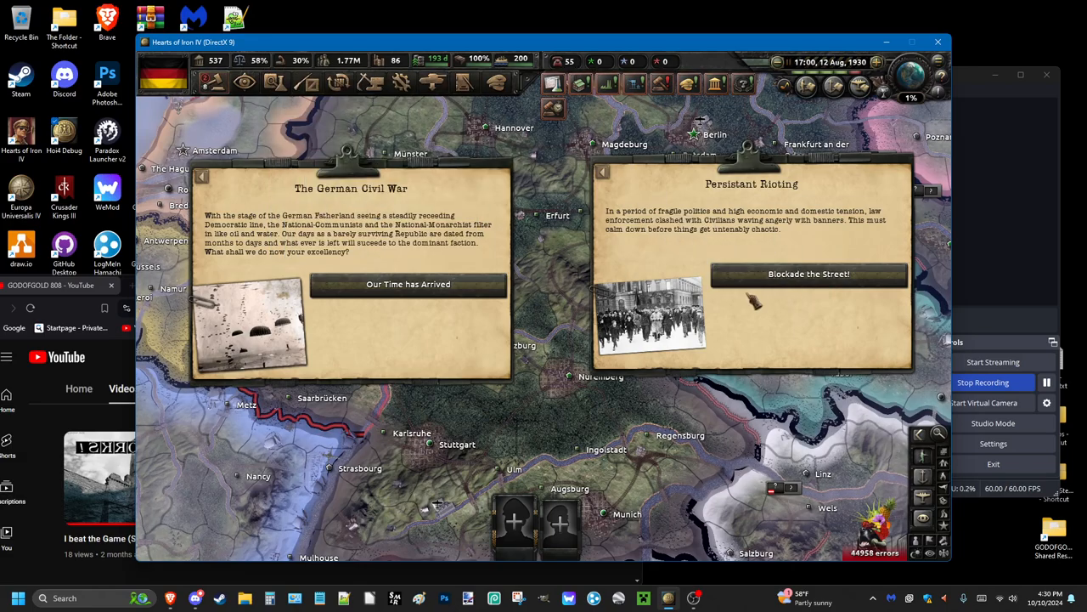
mouse_move(408, 224)
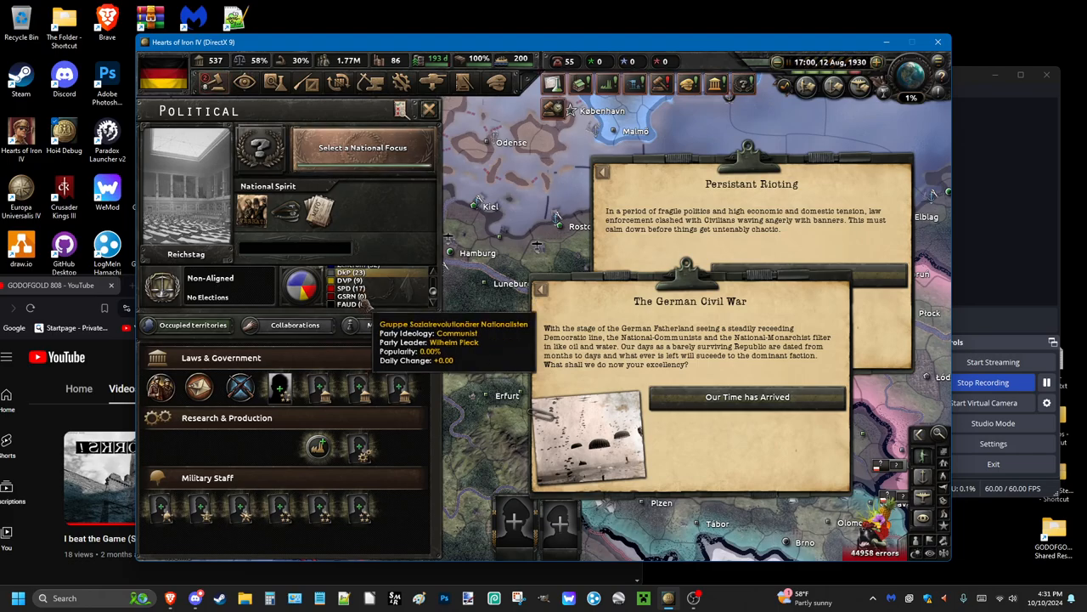
mouse_move(348, 289)
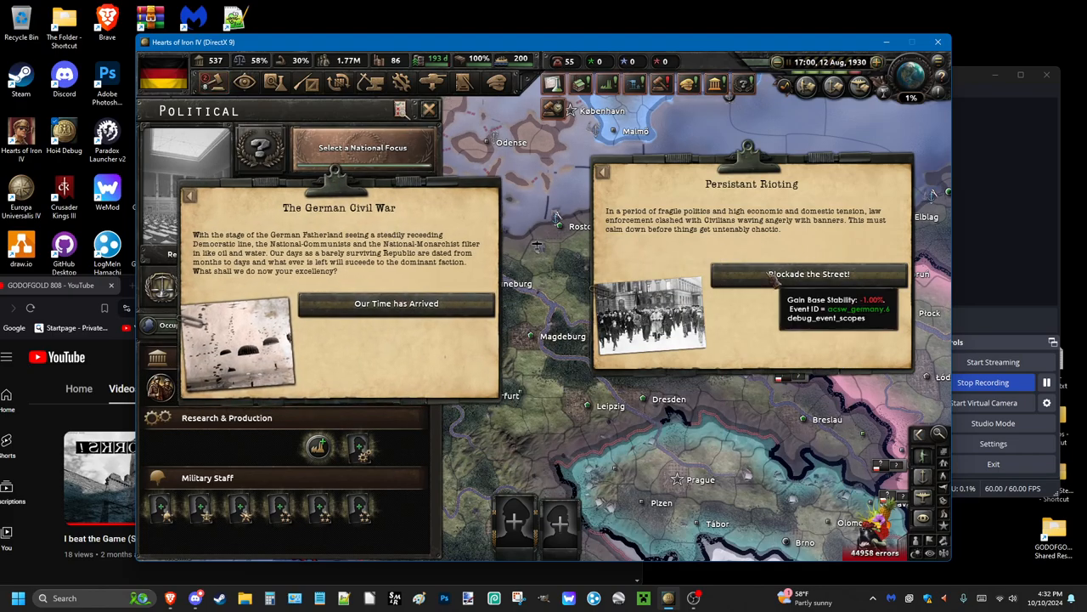
Answer the rioting event with 'Blockade the Street!', accept 'Our Time has Arrived', and select Niederbayern.
click(809, 273)
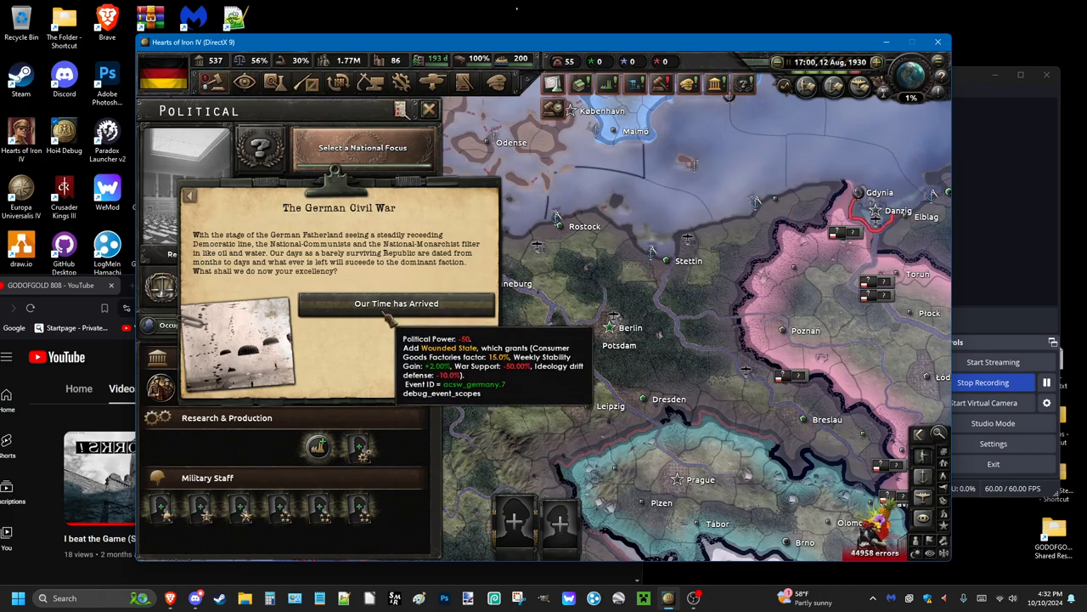
click(398, 304)
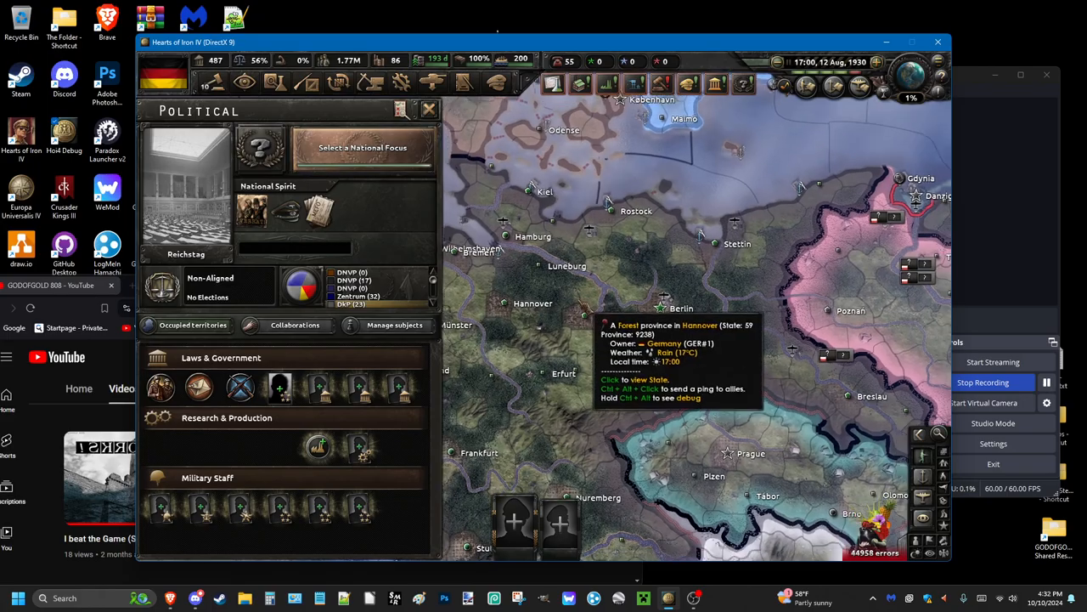
click(427, 109)
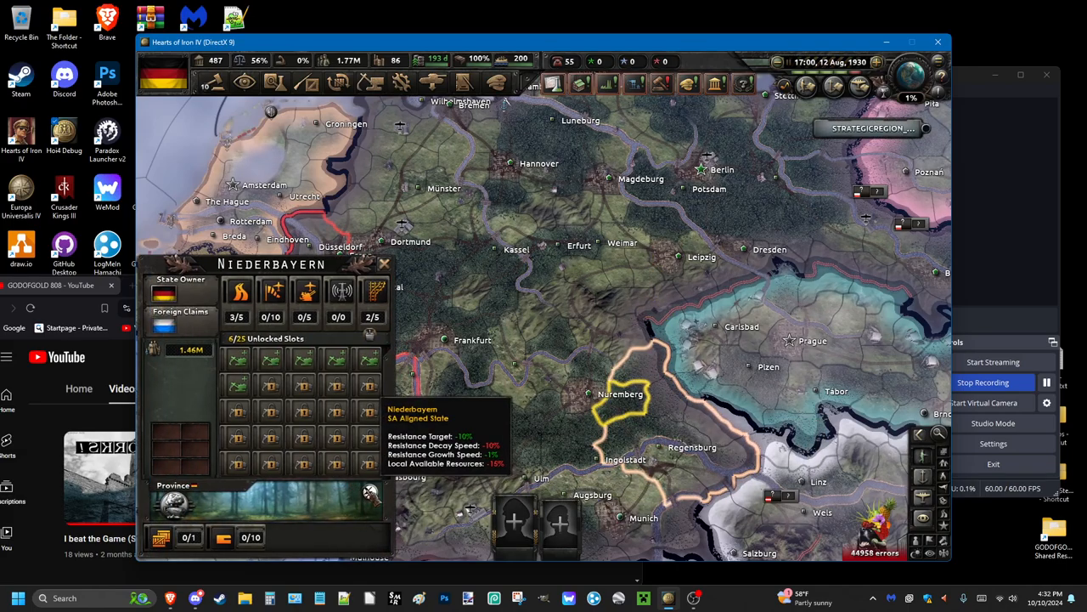
Dismiss the Hamburg state view and bring up Germany's Political panel.
click(700, 257)
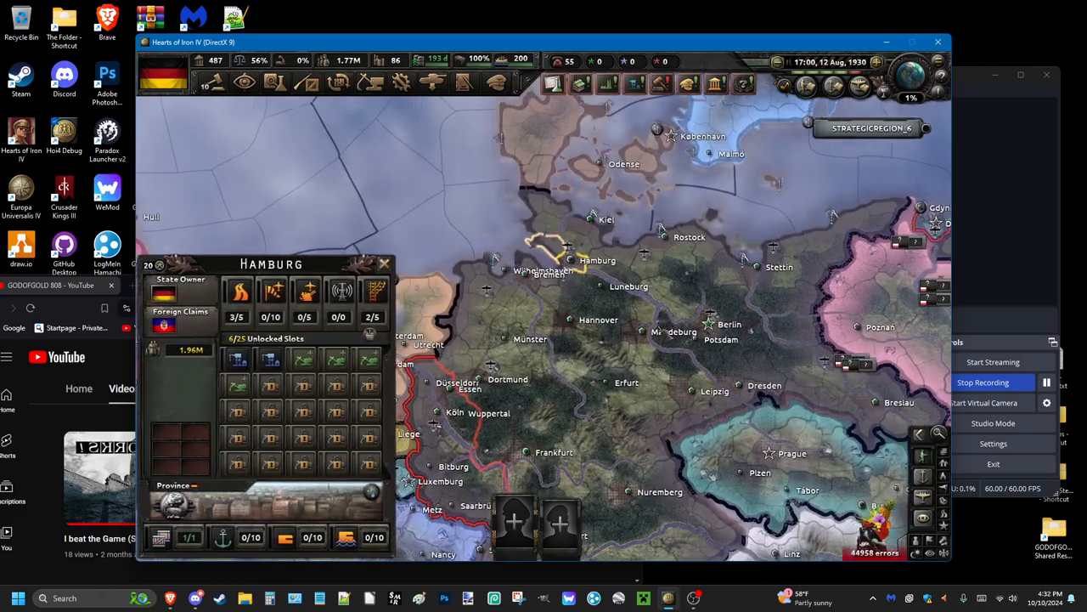
click(583, 327)
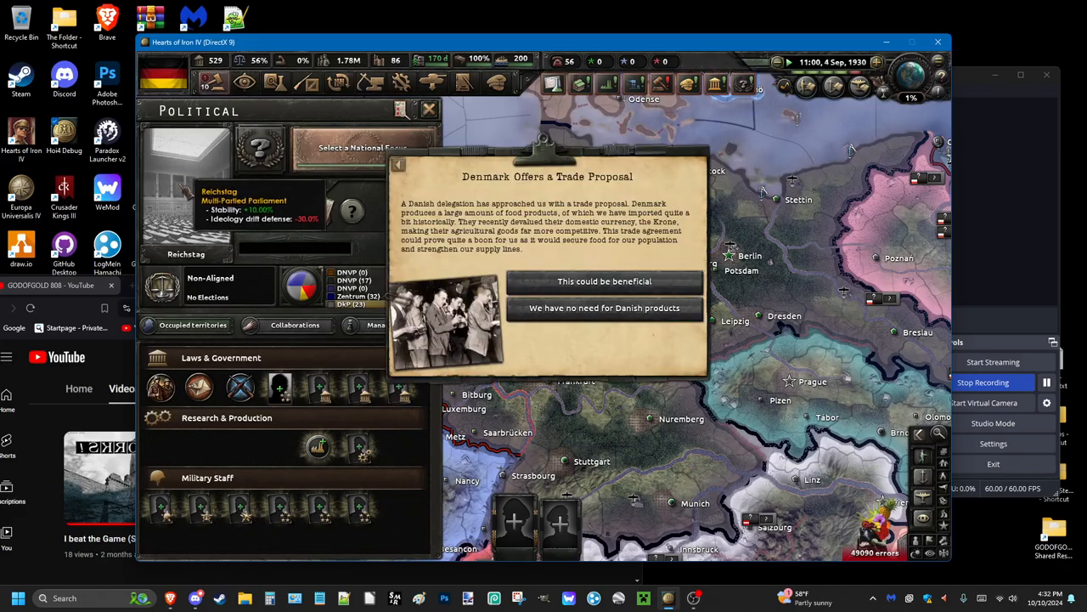
Answer Denmark's trade proposal, then view and dismiss Germany's diplomatic overview.
click(602, 282)
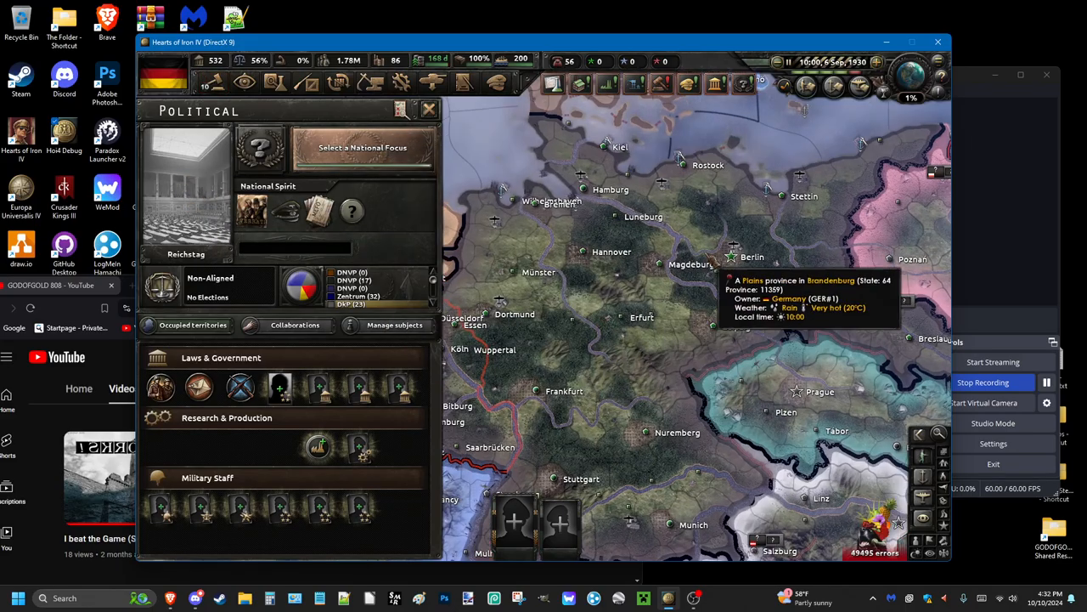
click(734, 257)
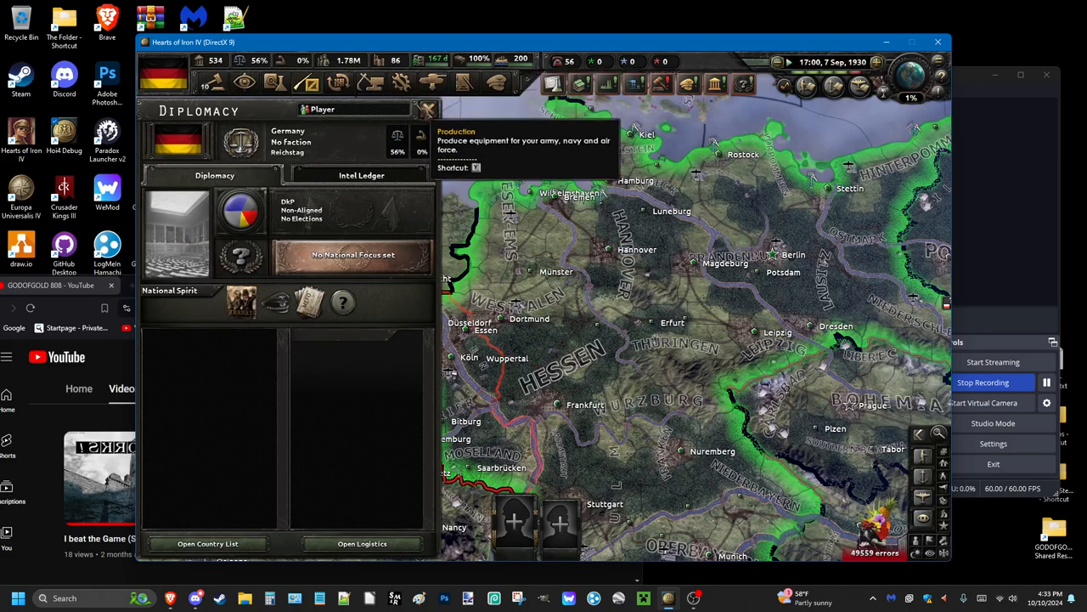
click(421, 110)
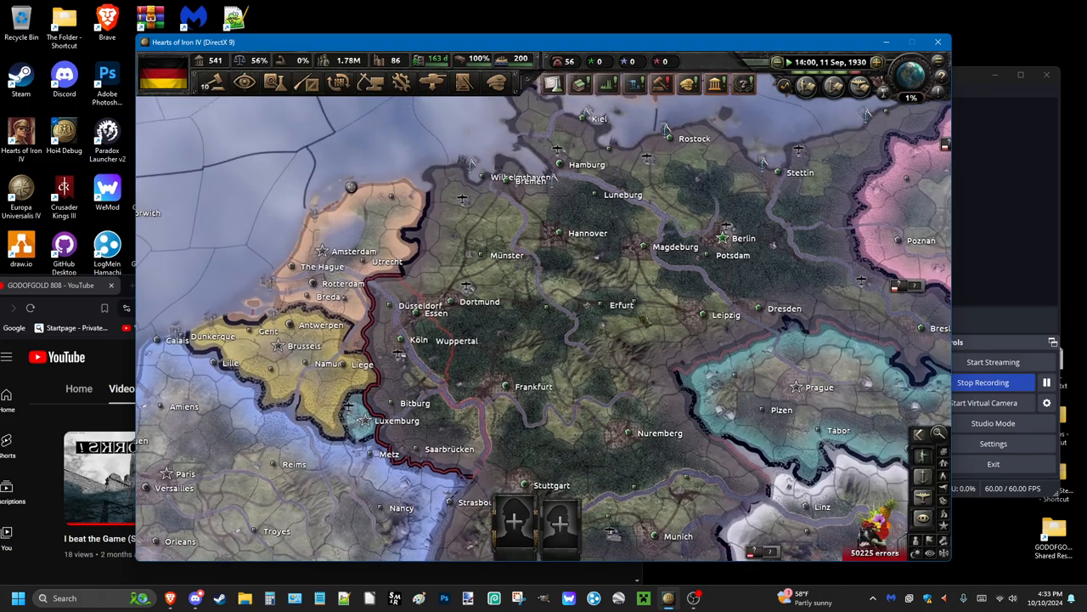
Inspect the Franken state's details and return to the bare map.
click(608, 304)
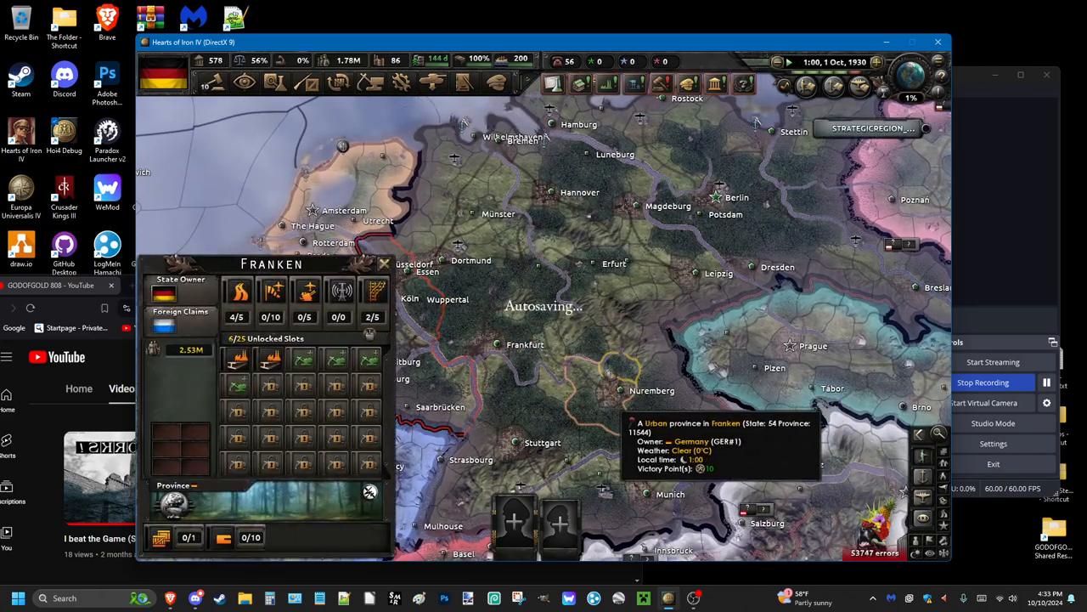
click(603, 445)
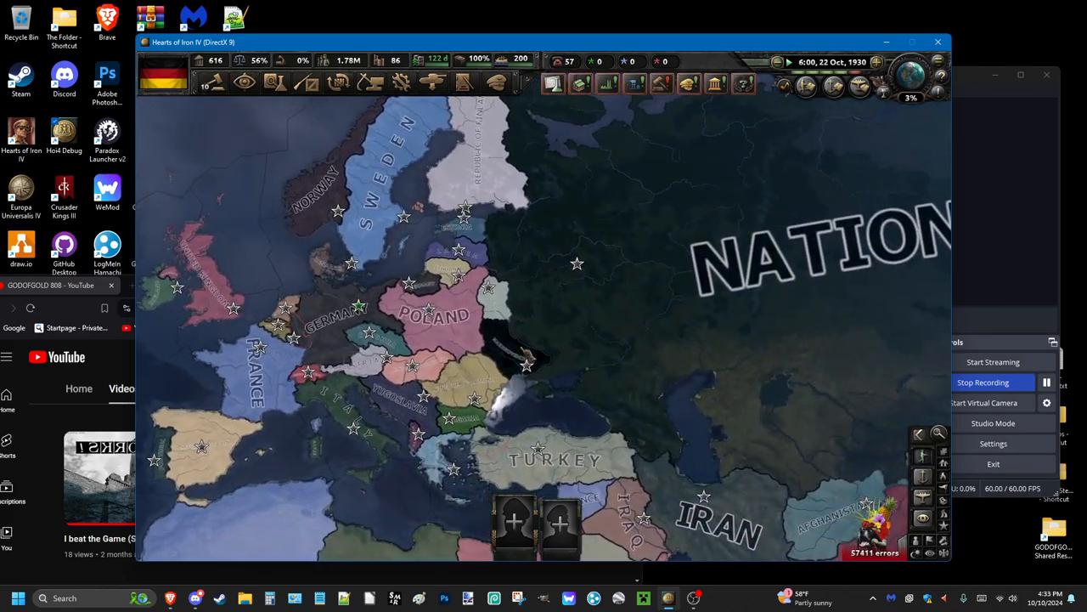
mouse_move(517, 358)
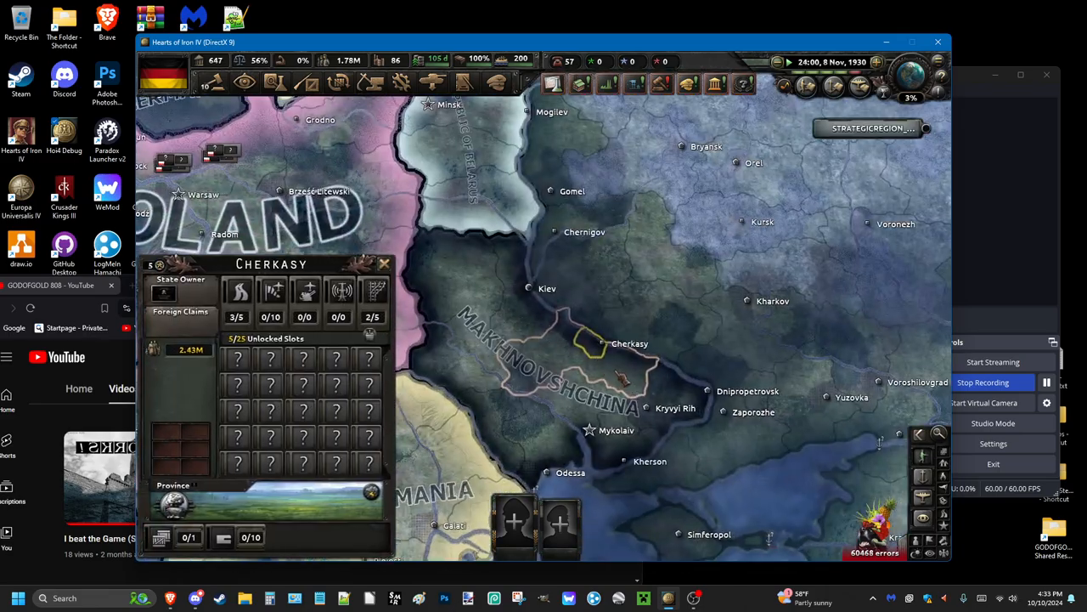
Dismiss the Cherkasy state details, revealing the Persistent Rioting event.
click(697, 391)
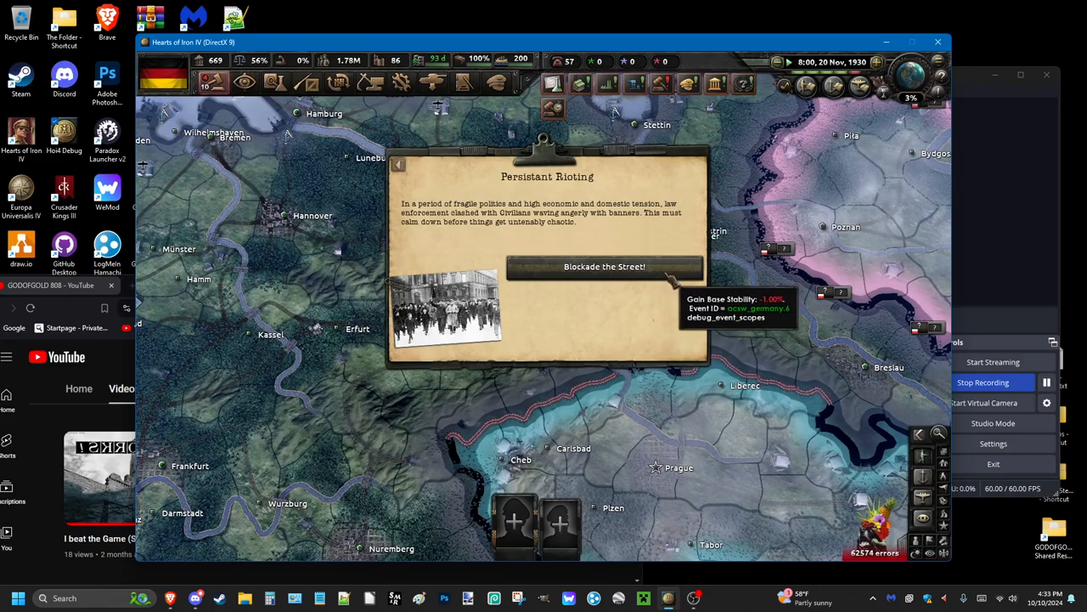
Answer the rioting with 'Blockade the Street!' and acknowledge the Siege of Ingolstadt with 'Oh Scheiße'.
click(598, 265)
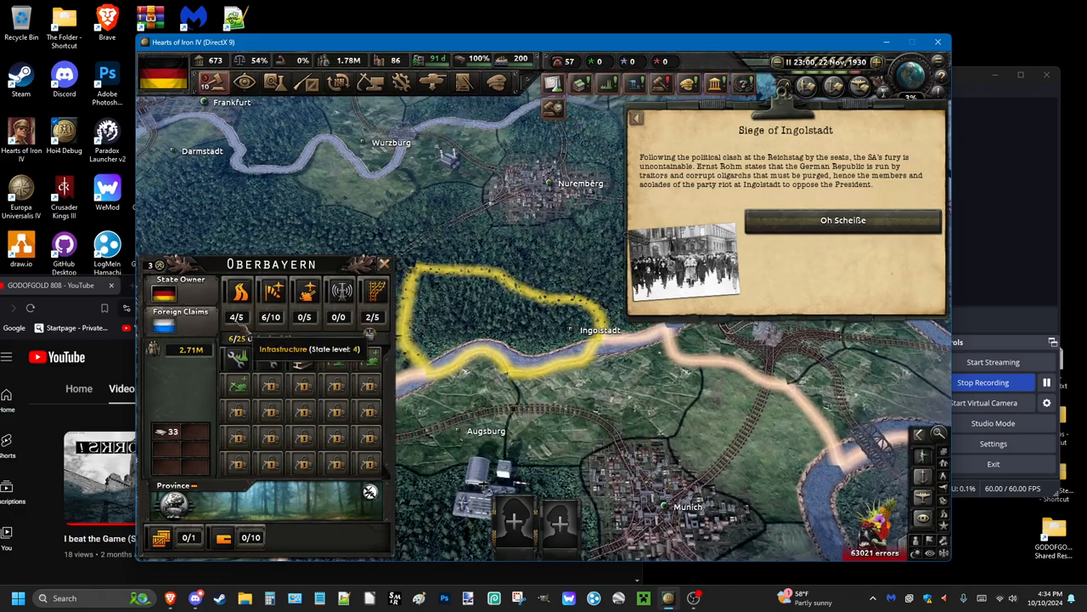
click(843, 220)
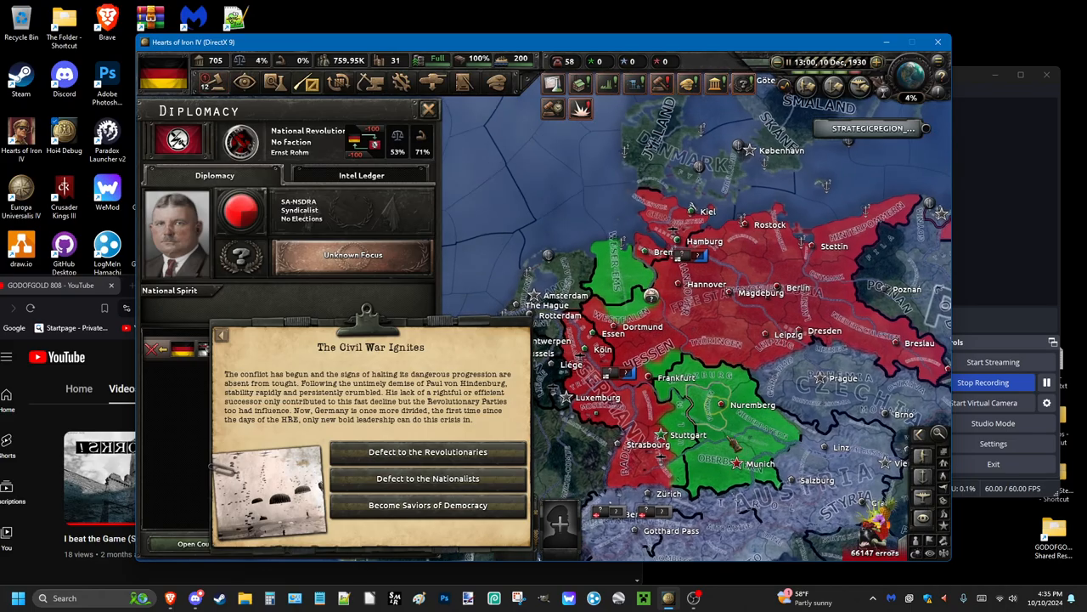
mouse_move(242, 210)
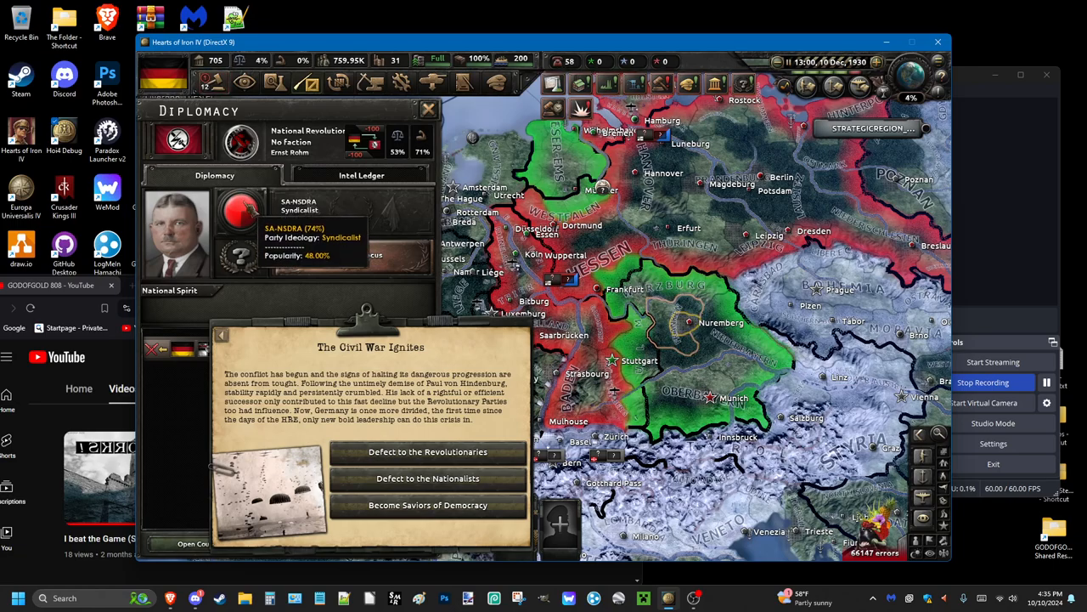
mouse_move(178, 229)
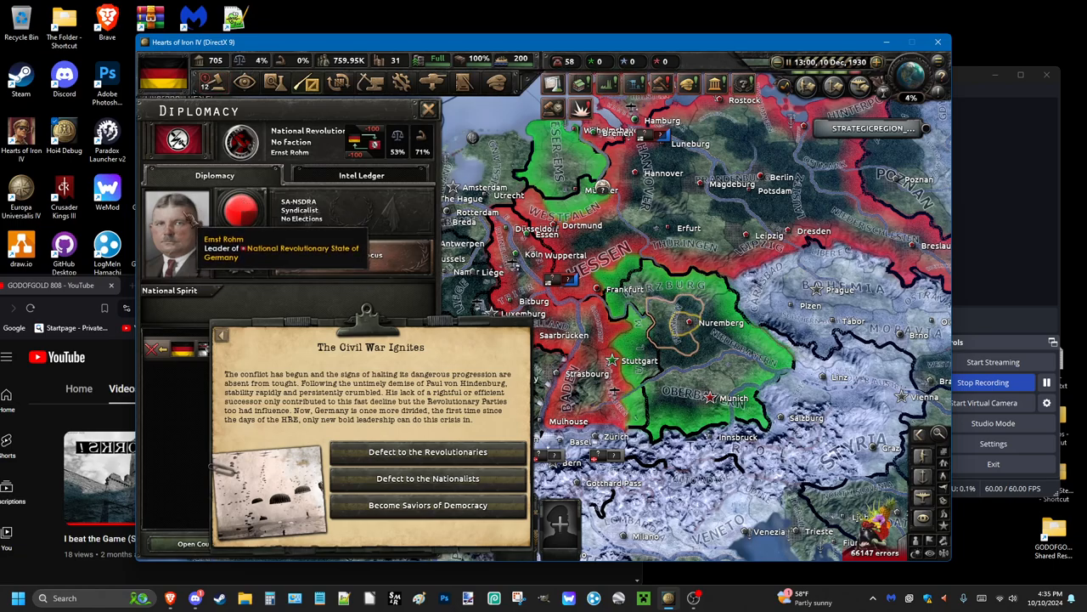
mouse_move(246, 218)
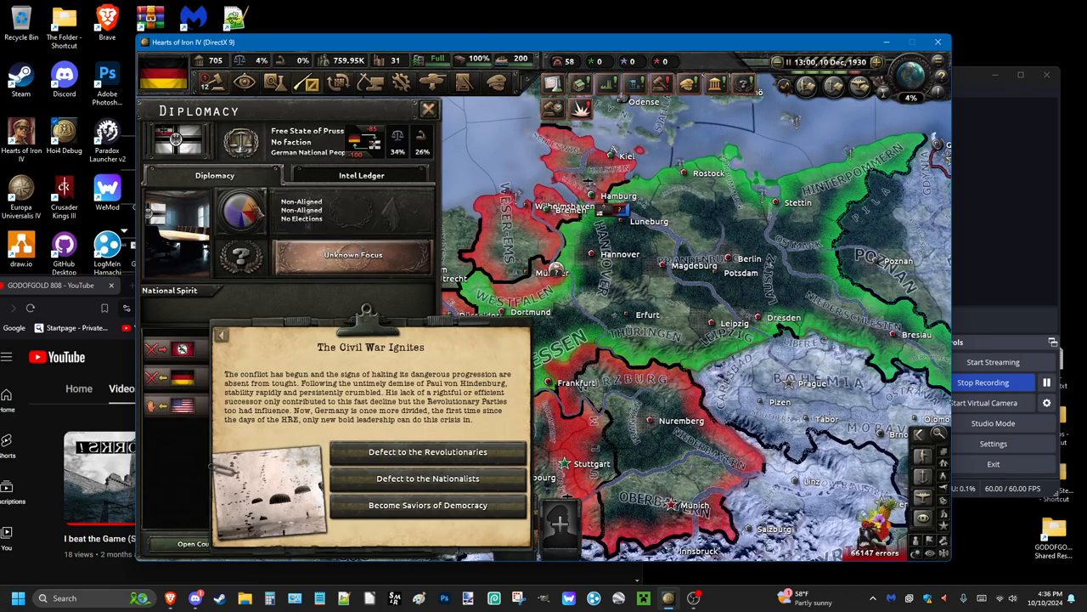
mouse_move(238, 212)
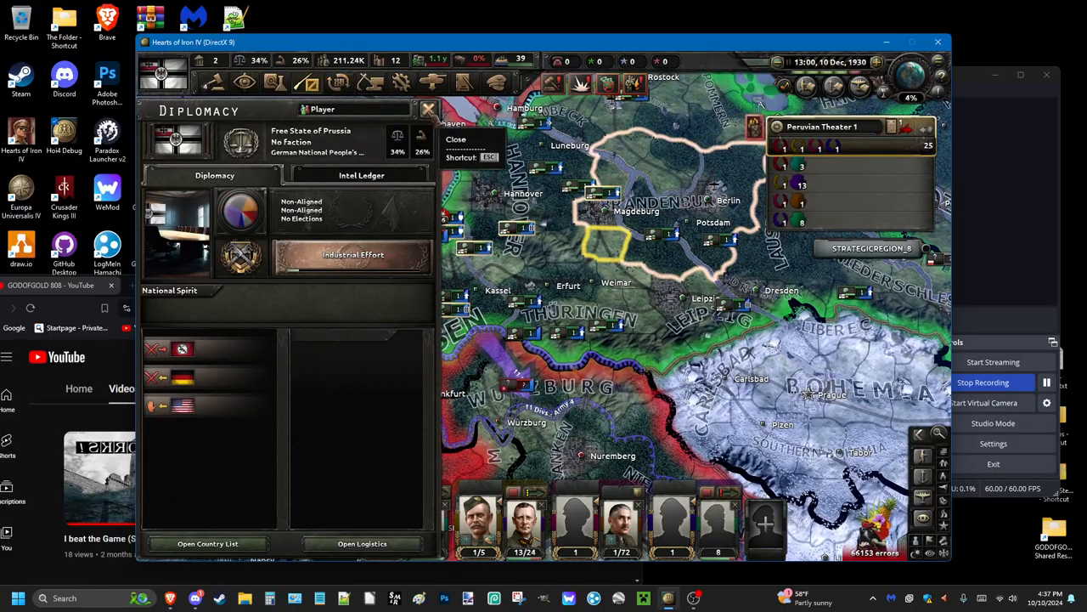
Dismiss Prussia's diplomatic overview to reveal its political overview.
click(425, 109)
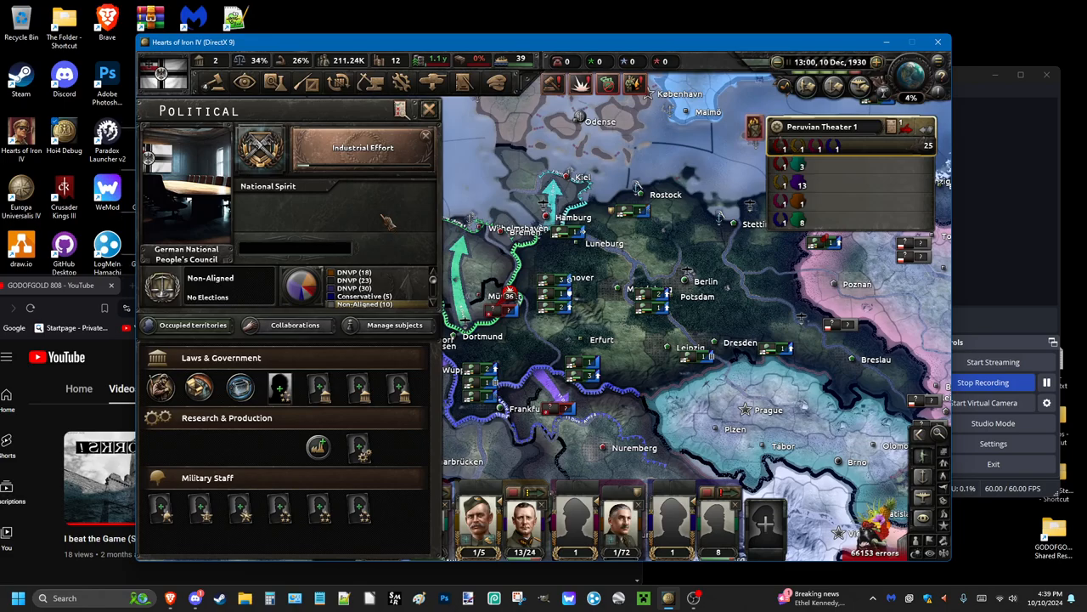
mouse_move(380, 296)
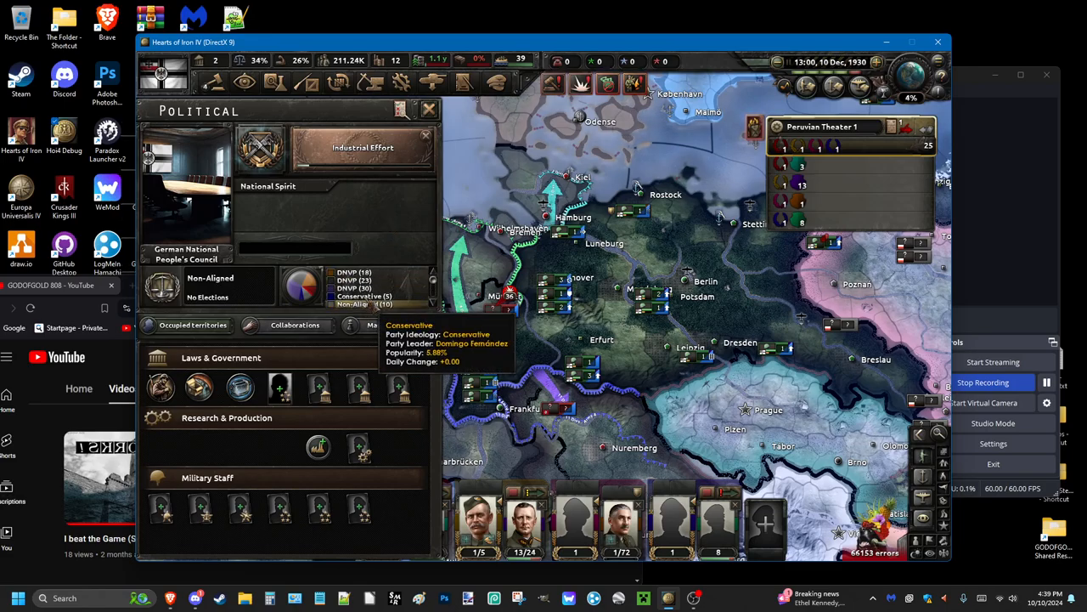